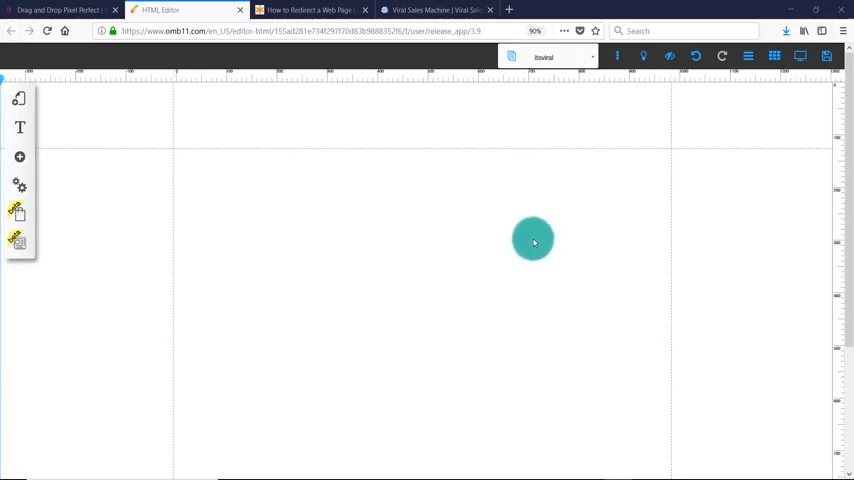
Drag the itsviral layout's top horizontal guide slightly higher on the empty canvas.
drag(533, 240, 412, 240)
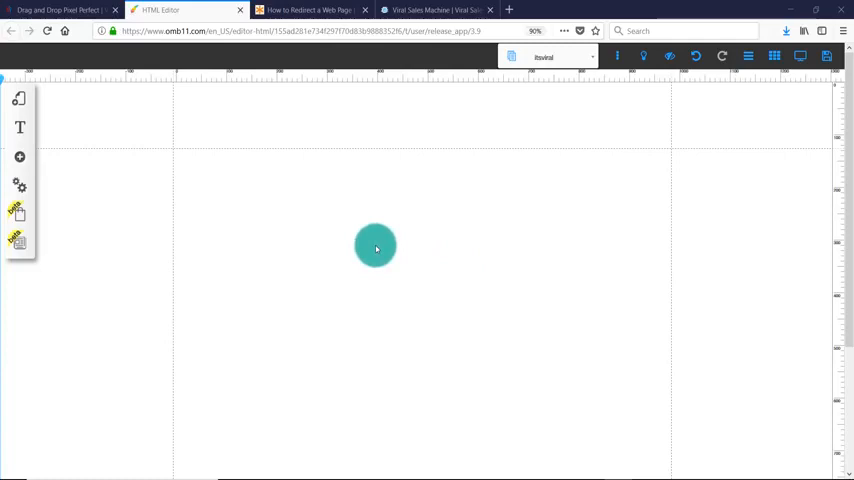
drag(375, 247, 387, 247)
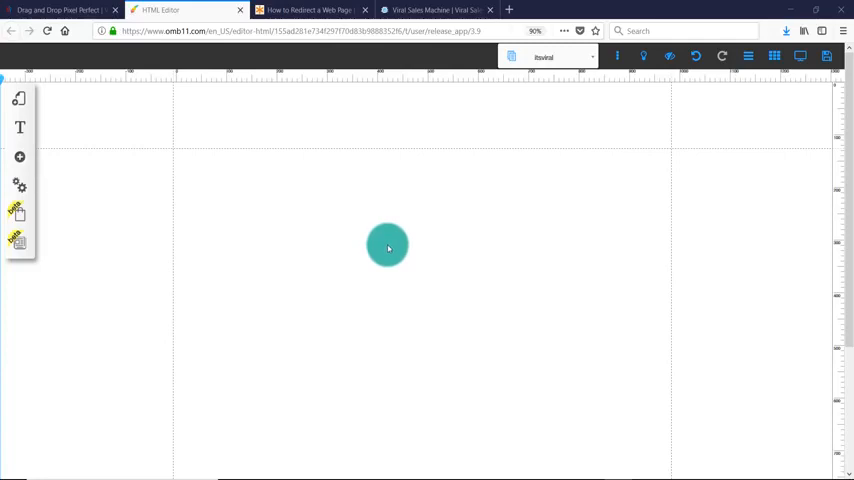
drag(388, 247, 460, 157)
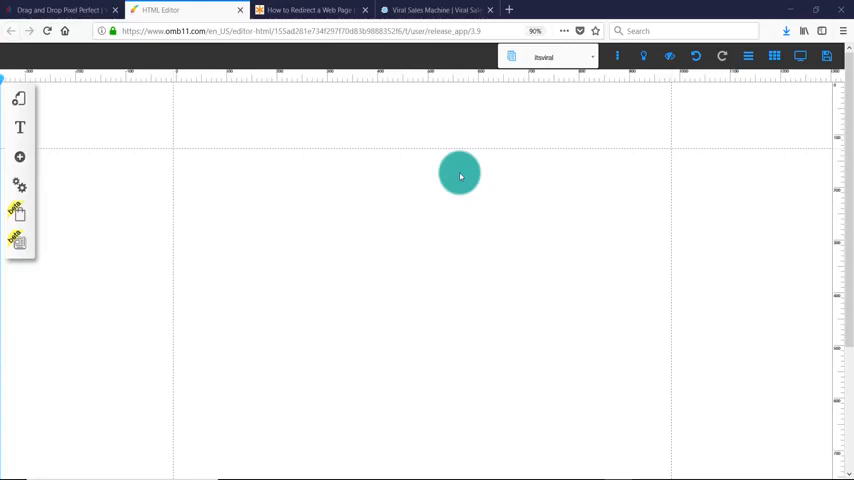
drag(460, 173, 372, 140)
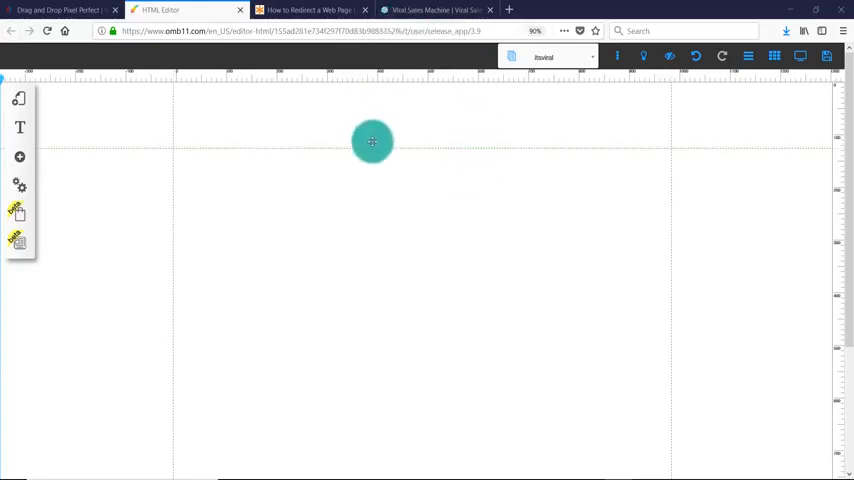
drag(372, 140, 426, 128)
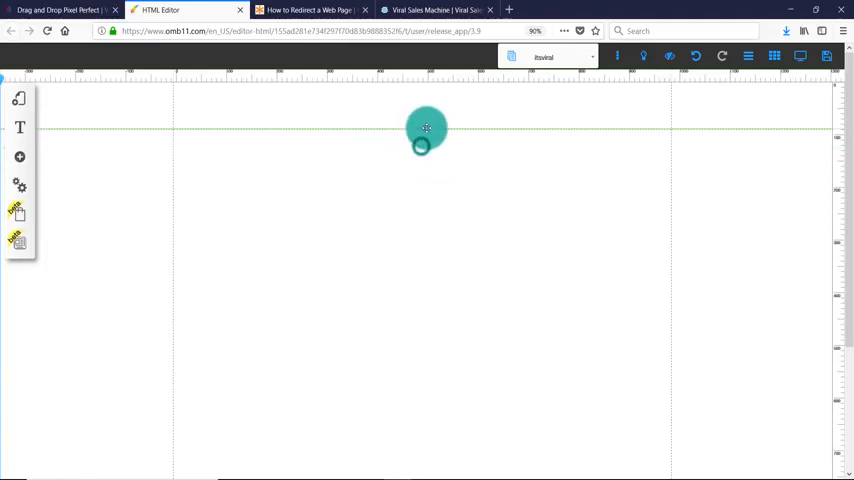
drag(427, 128, 507, 188)
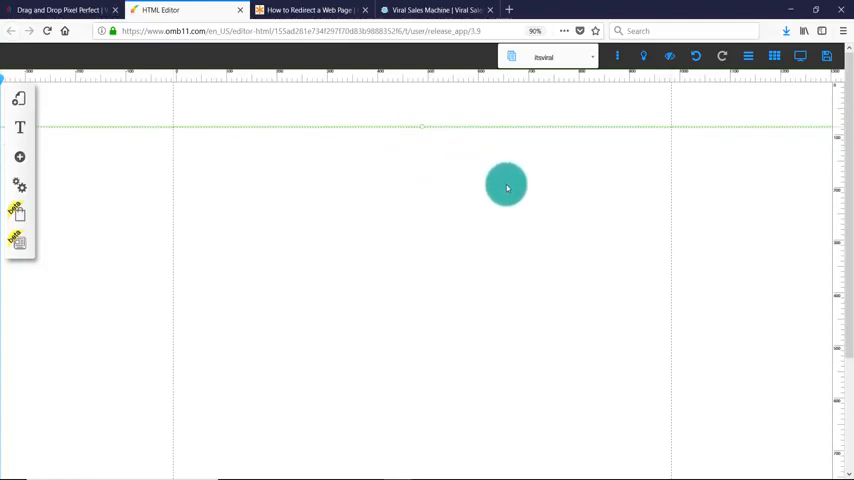
drag(506, 187, 426, 133)
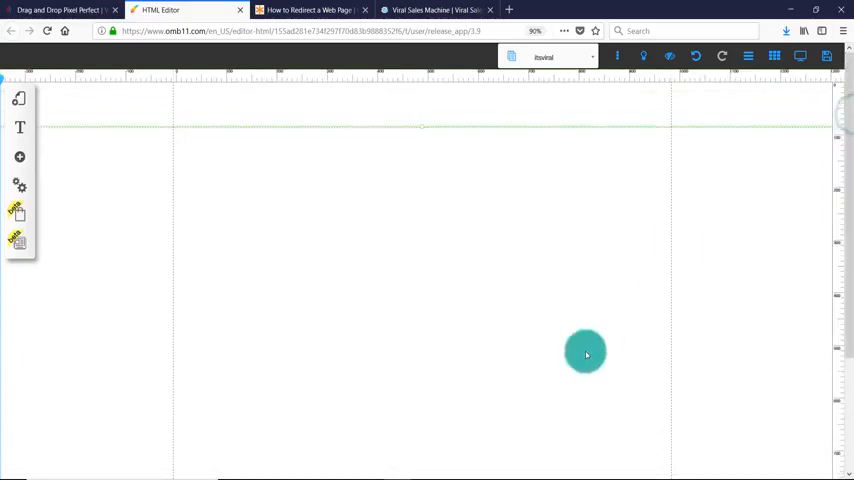
drag(586, 353, 419, 462)
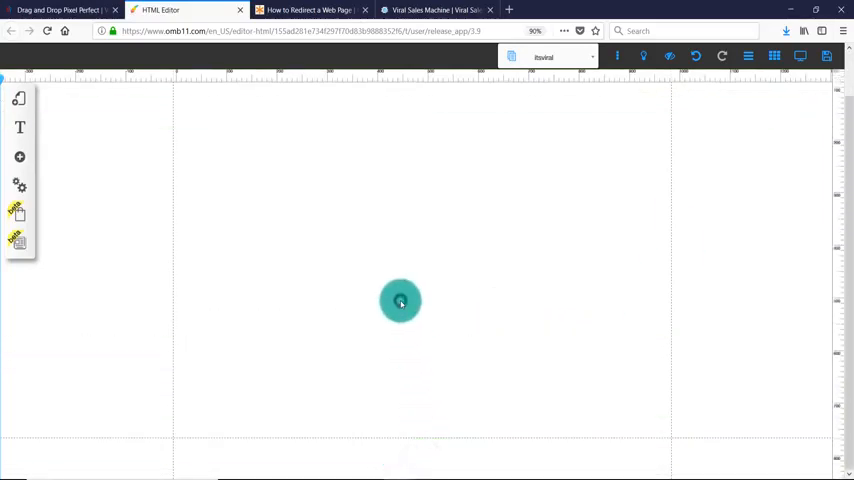
drag(400, 301, 365, 106)
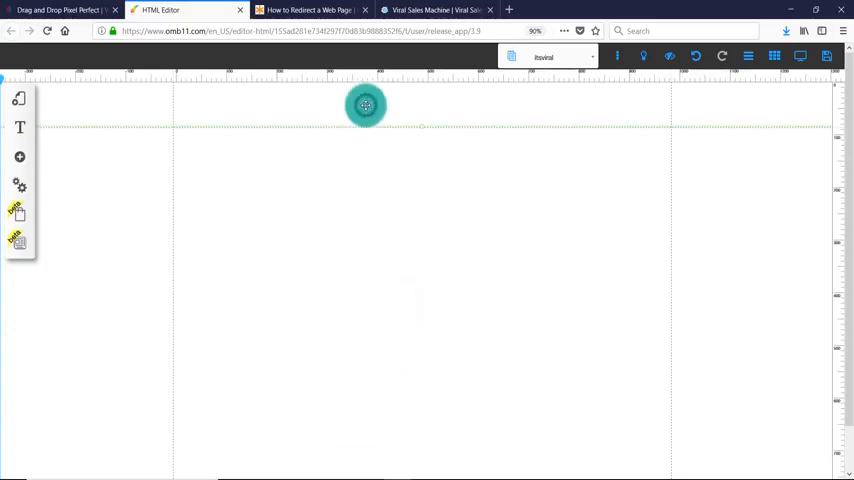
drag(365, 105, 140, 133)
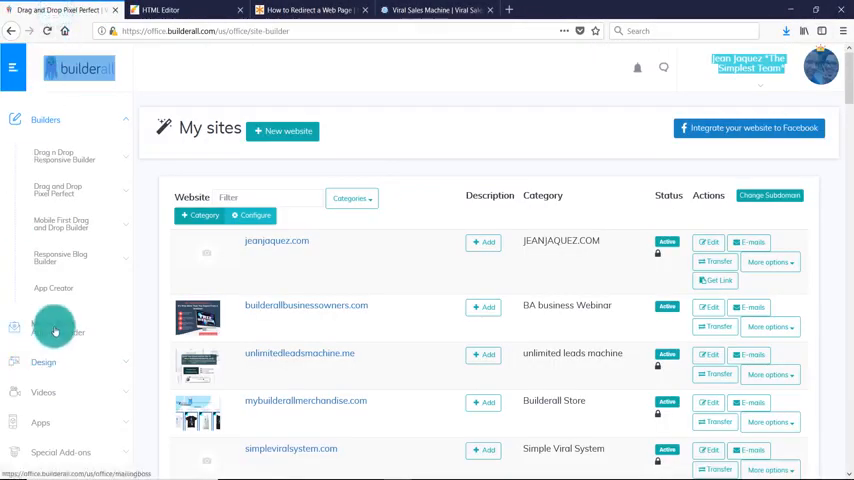
Scroll down the Builderall Office sidebar to the Builderall Business area.
scroll(down, 3)
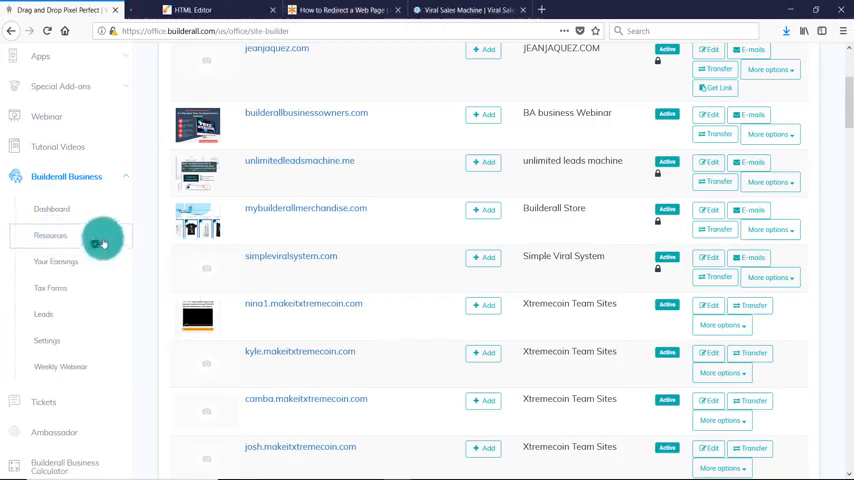
Point the Resources affiliate link at the Viral Sales Machine funnel under Funnels.
click(50, 235)
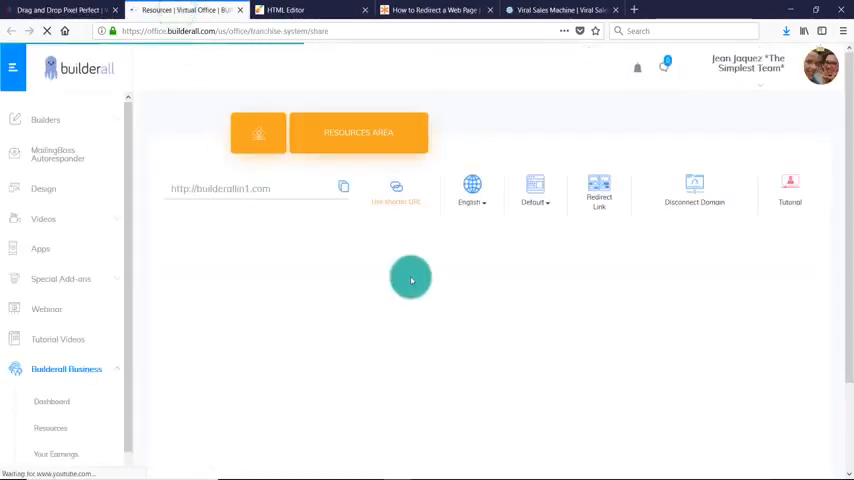
click(534, 195)
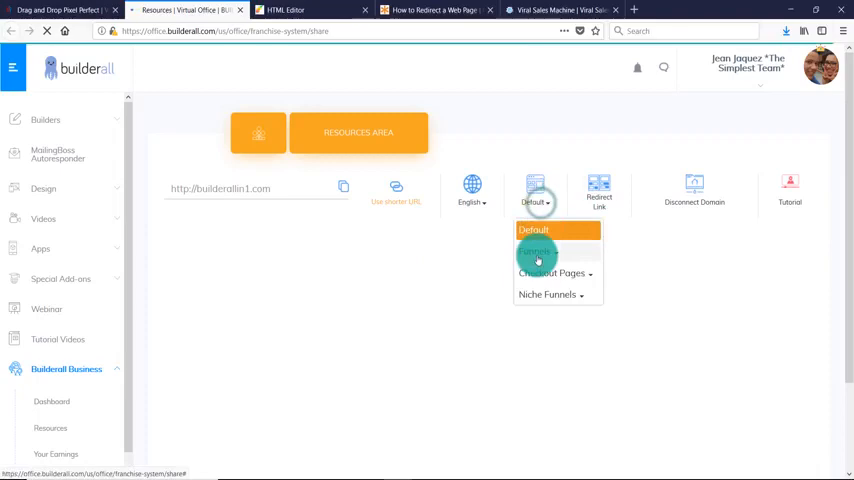
click(538, 251)
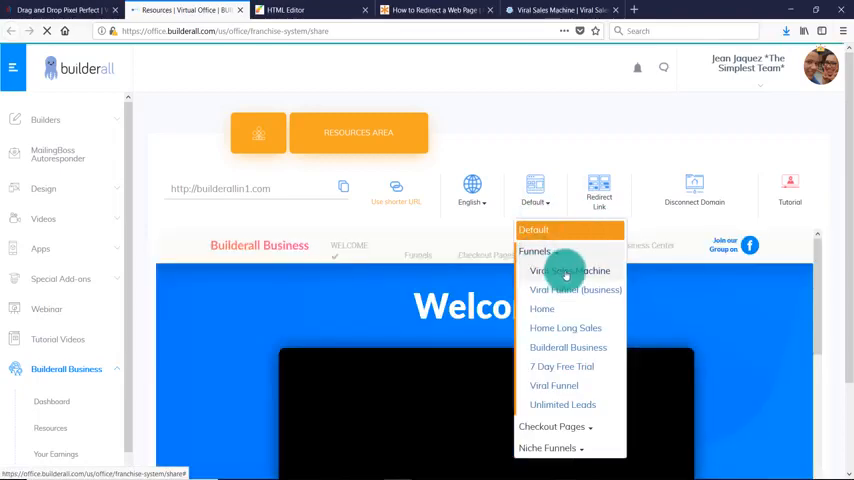
click(565, 270)
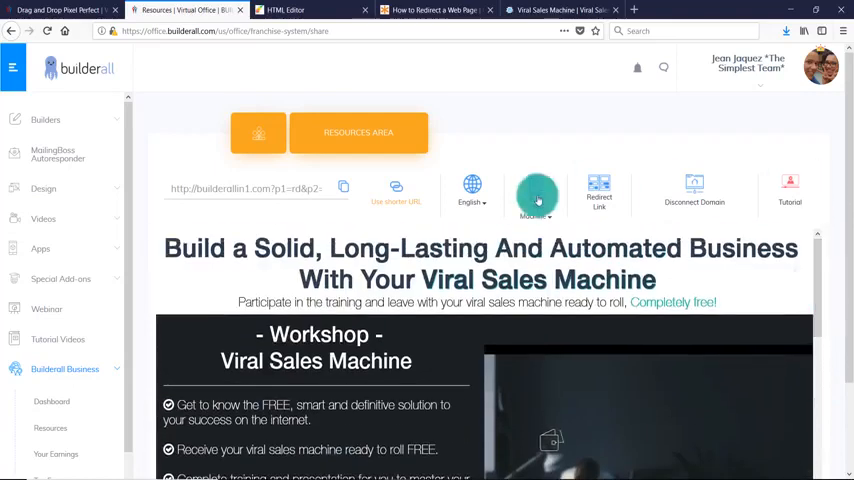
right_click(245, 188)
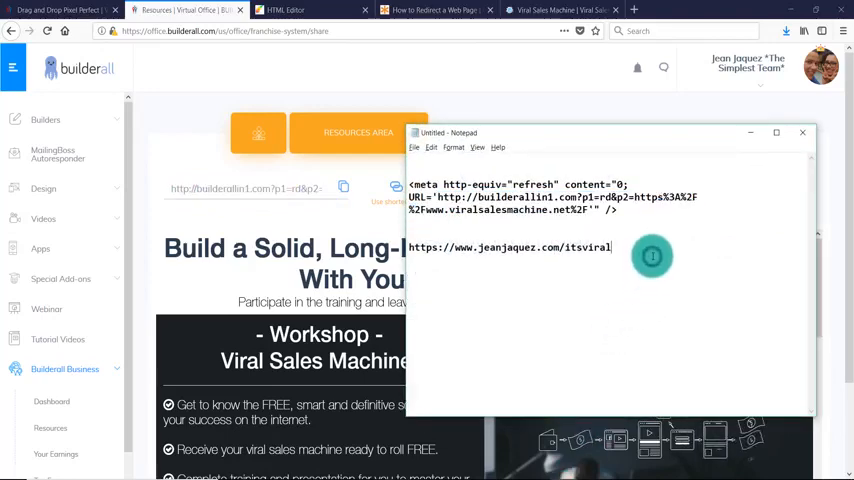
Paste the builderallin1 Viral Sales Machine link into Notepad and clear the meta tag's old URL.
text(http://builderallin1.com?p1=rd&p2=https%3A%2F%2Fwww.viralsalesmachine.net%2F)
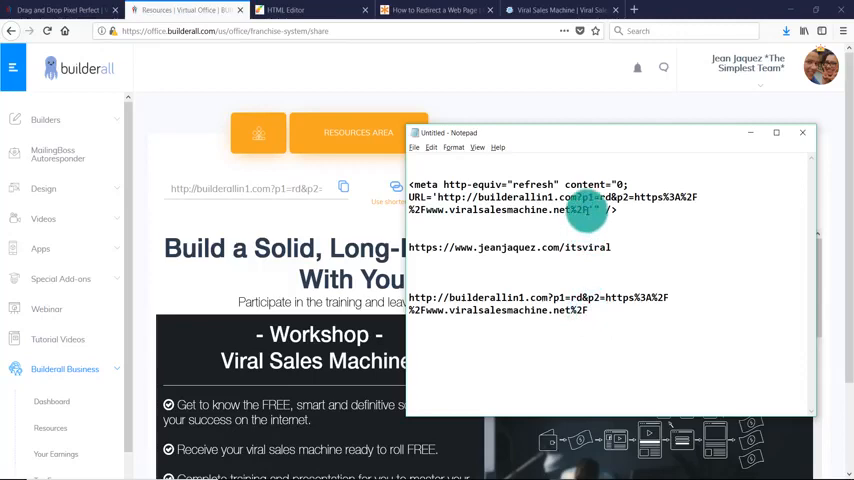
drag(440, 197, 593, 210)
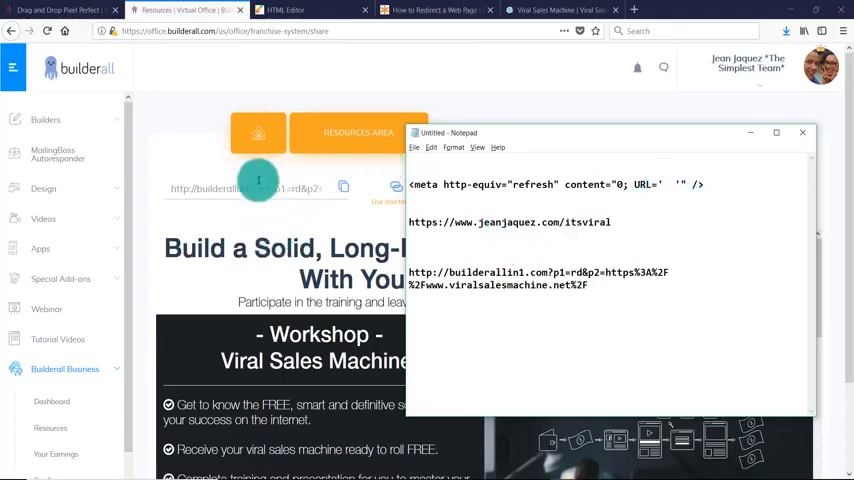
drag(409, 272, 588, 285)
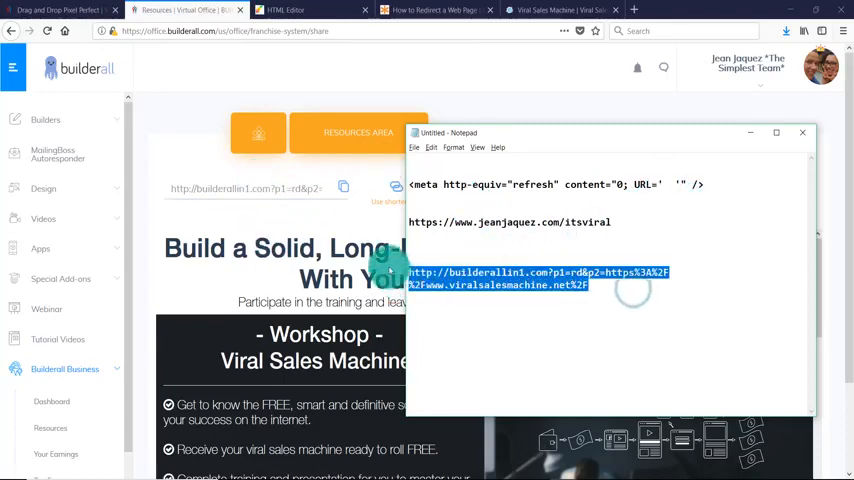
mouse_move(328, 243)
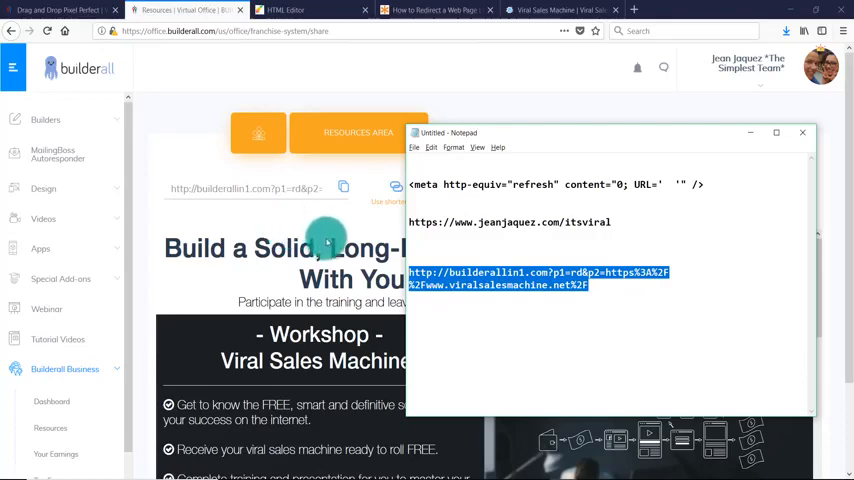
click(290, 10)
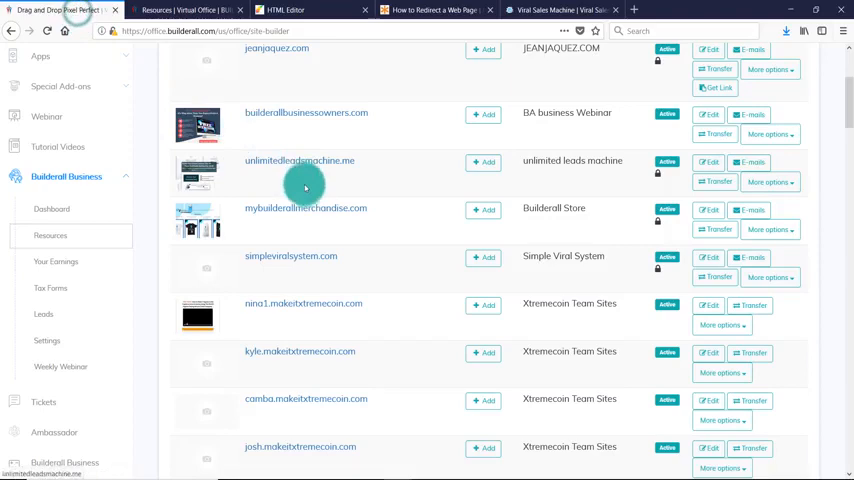
Scroll the My sites website list back to the top.
scroll(up, 3)
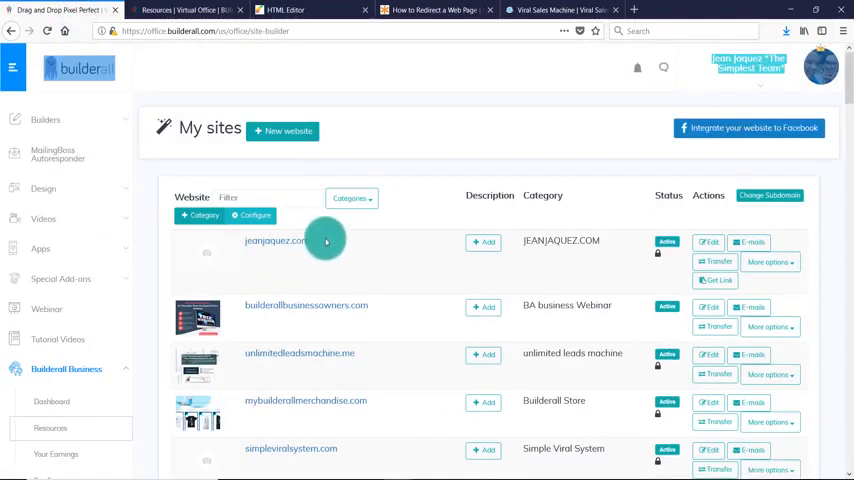
scroll(down, 3)
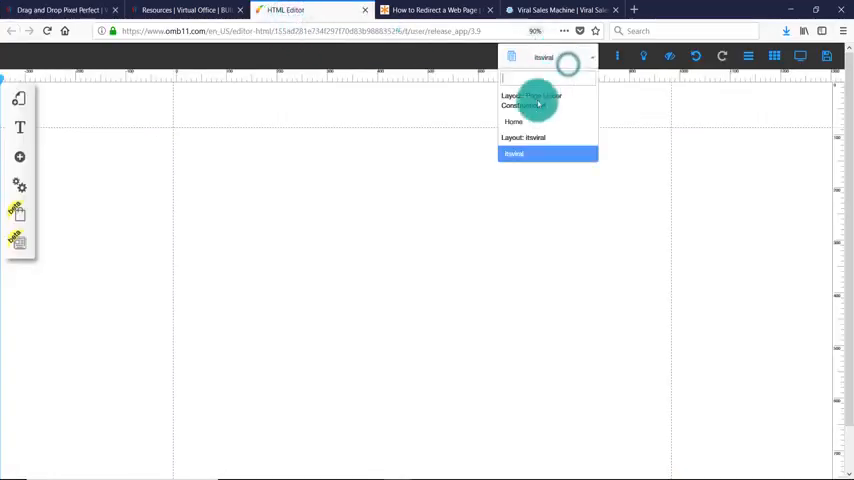
Switch to the Home page, then open the itsviral layout from the Layouts list.
click(513, 121)
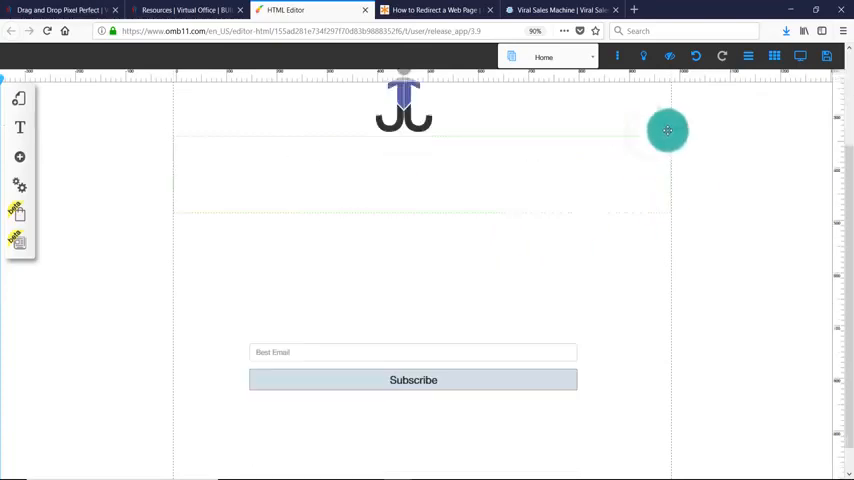
drag(668, 130, 386, 272)
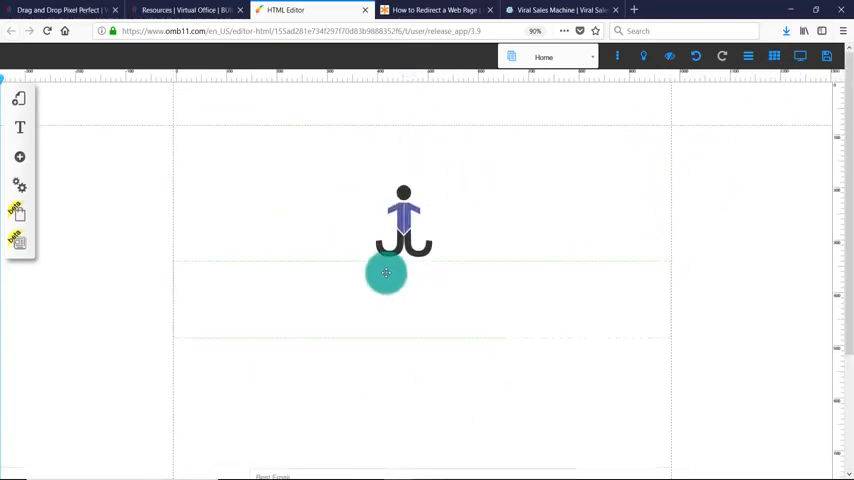
click(554, 57)
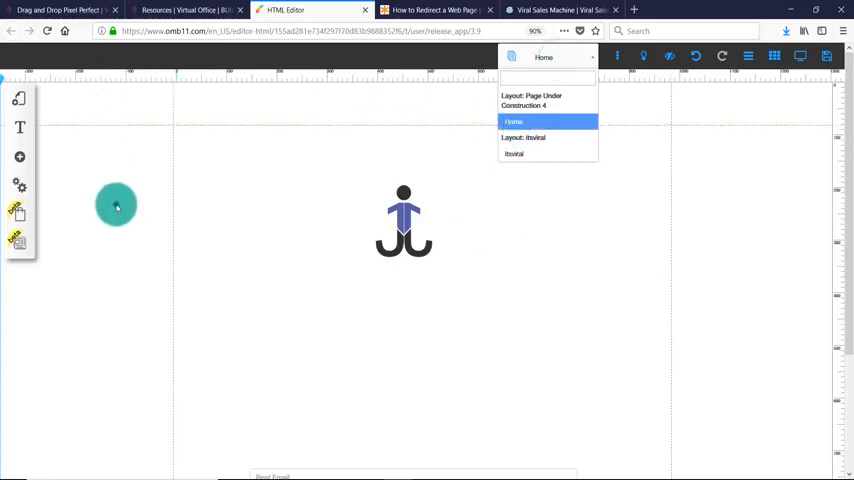
click(17, 98)
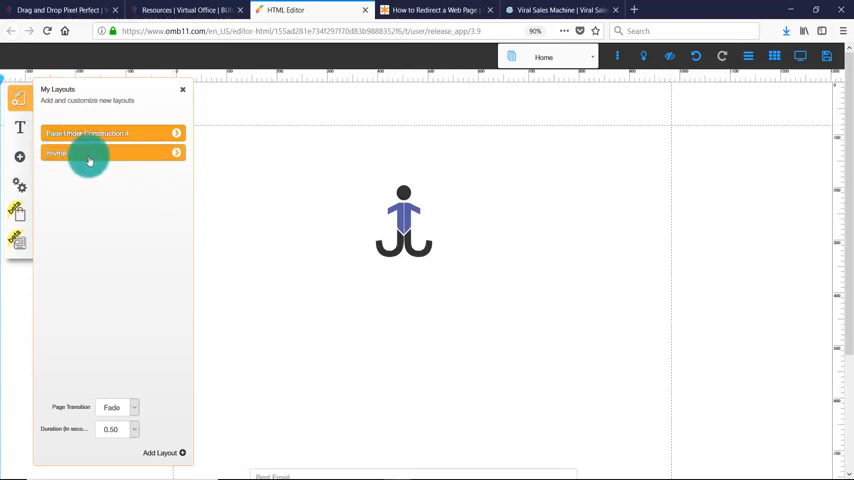
click(177, 152)
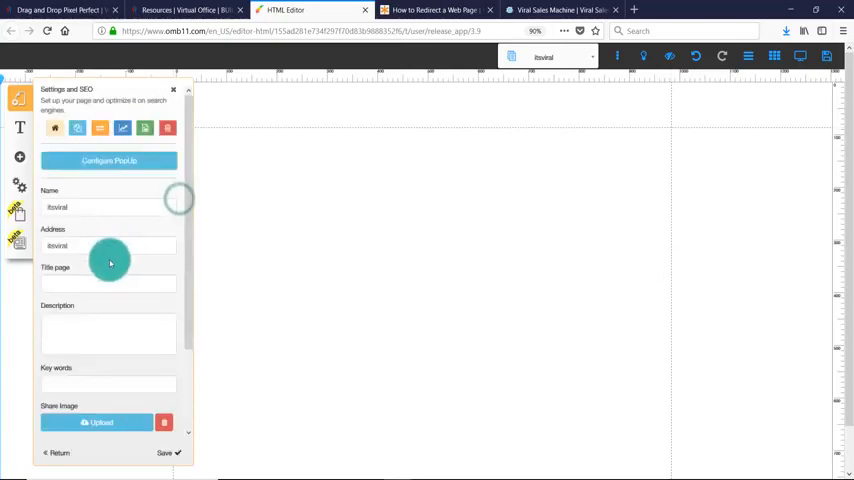
click(108, 246)
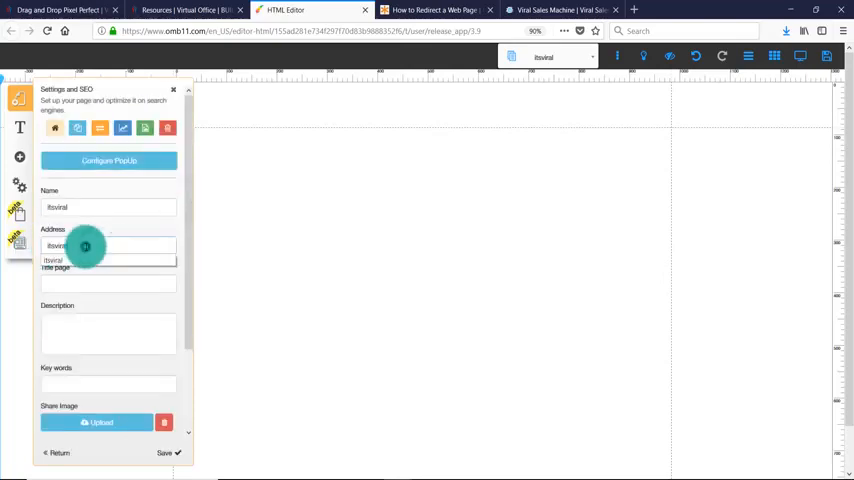
double_click(95, 245)
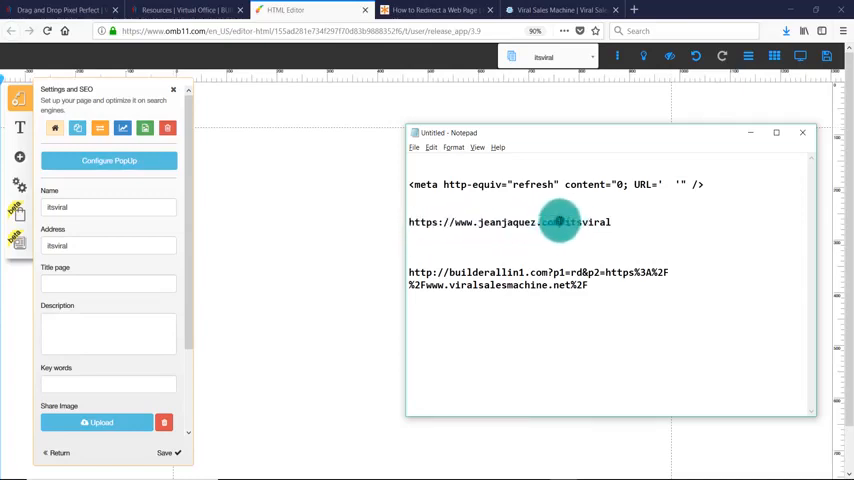
Select 'itsviral' in the jeanjaquez.com address and minimize Notepad.
double_click(590, 222)
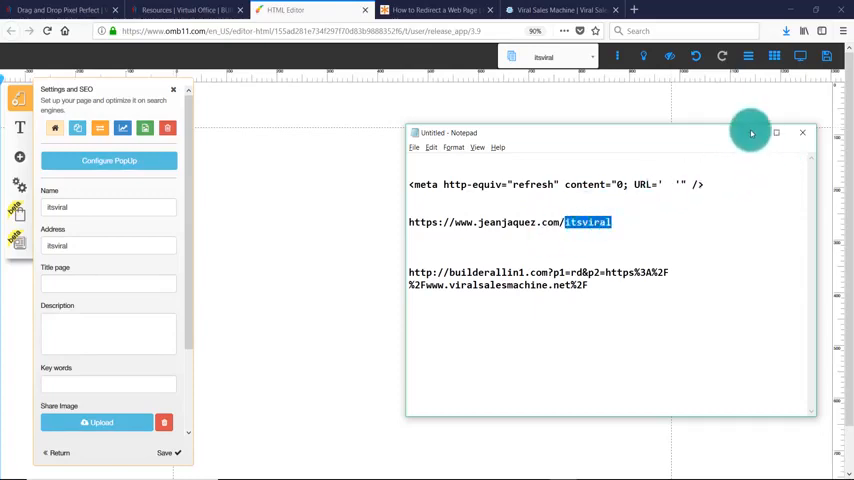
click(802, 132)
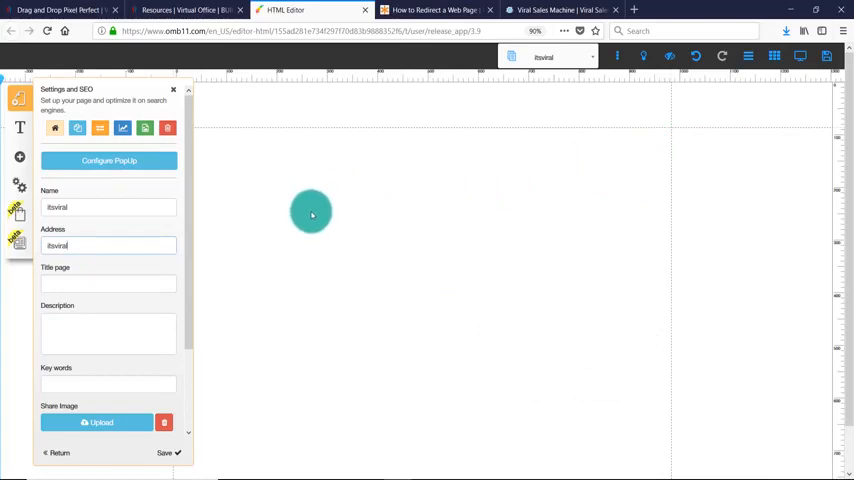
mouse_move(490, 181)
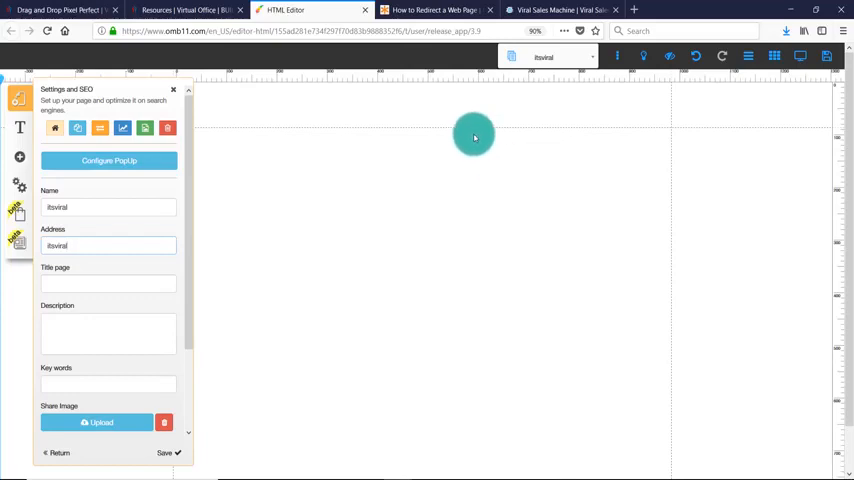
mouse_move(470, 141)
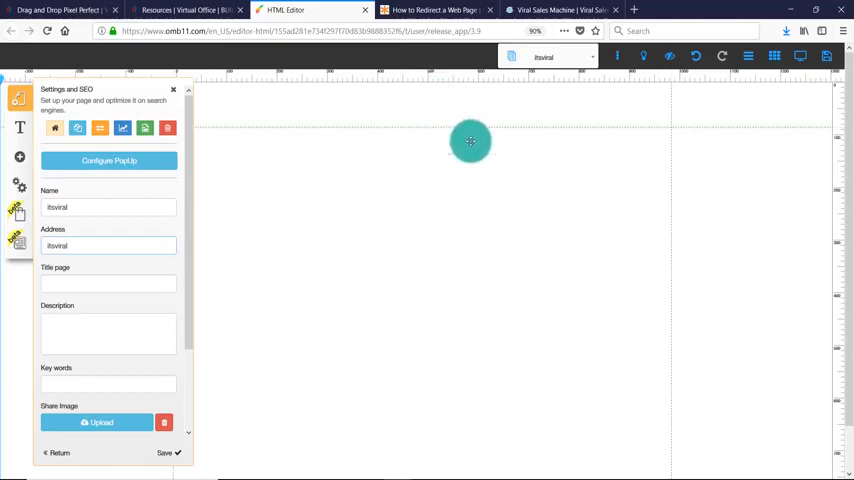
Briefly visit the Resources tab, then return to the page builder tab.
click(180, 8)
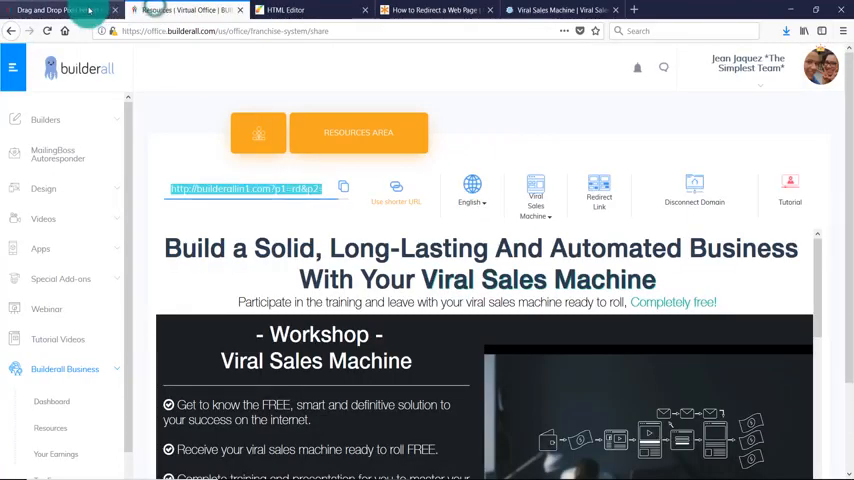
click(300, 8)
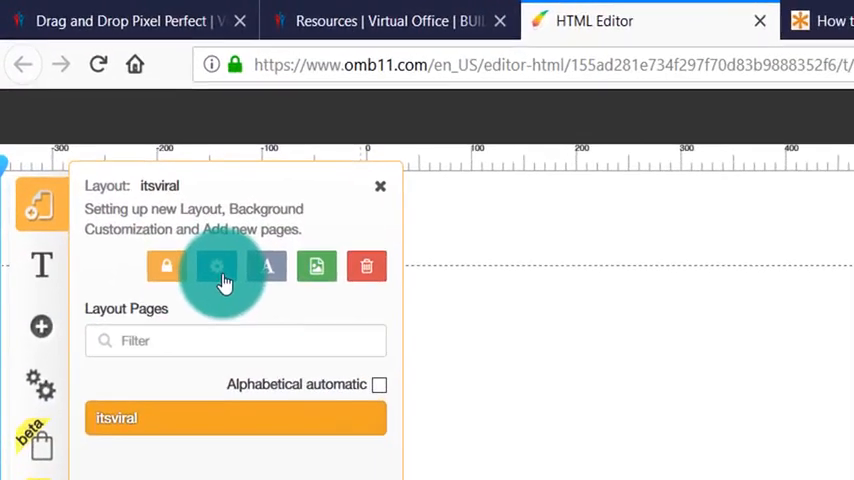
Open the itsviral layout's Settings and SEO panel with its gear button.
click(217, 266)
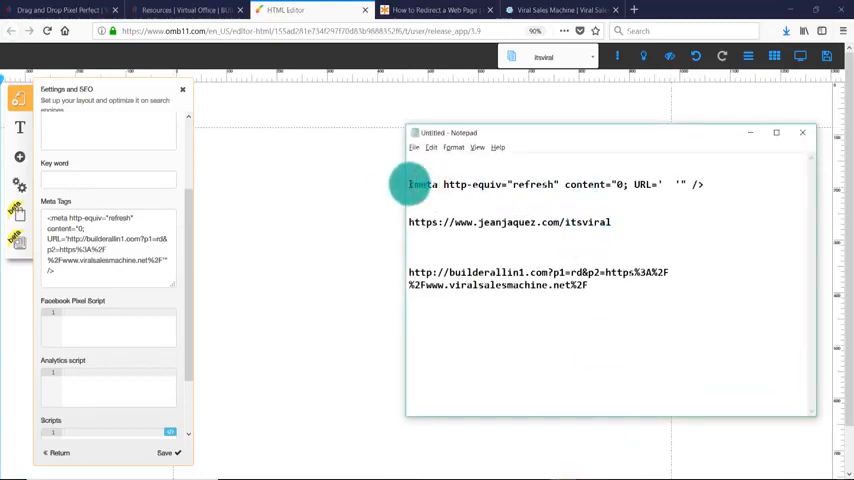
mouse_move(458, 184)
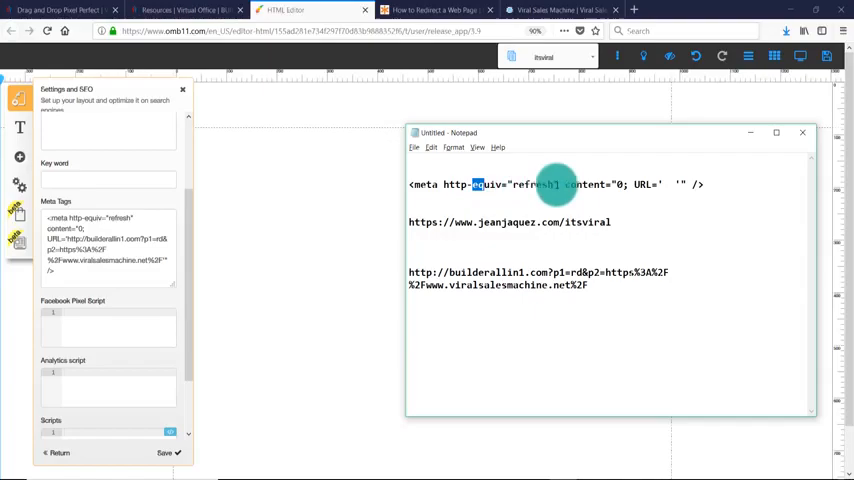
Paste the builderallin1 affiliate link between the quotes after URL= in the meta tag.
double_click(583, 184)
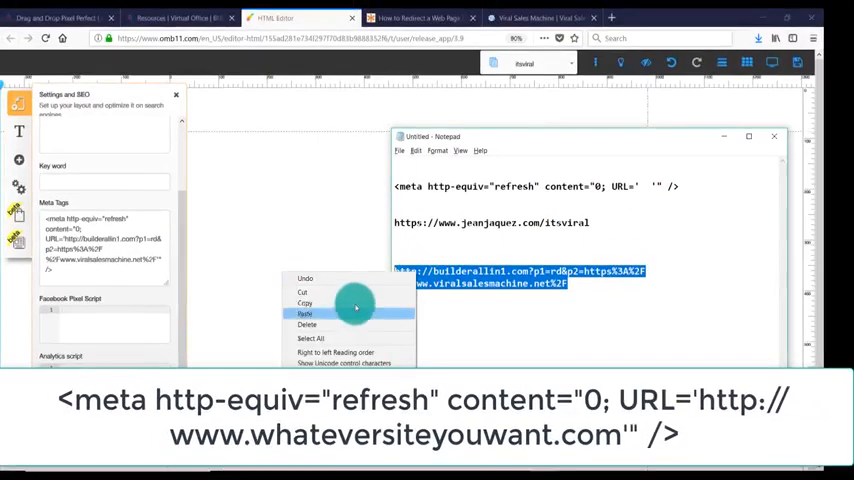
click(320, 313)
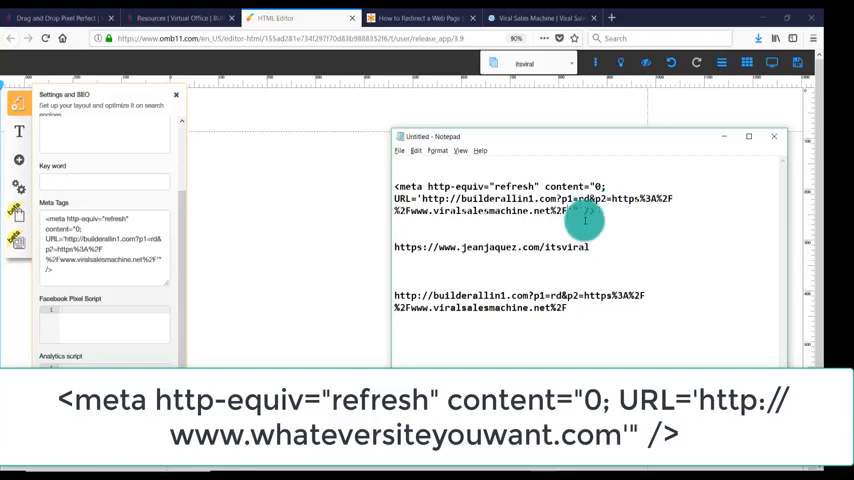
mouse_move(425, 216)
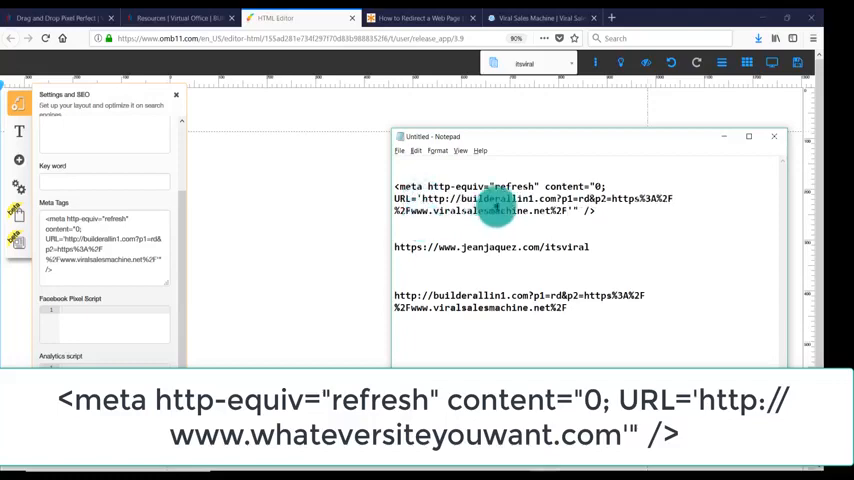
mouse_move(605, 212)
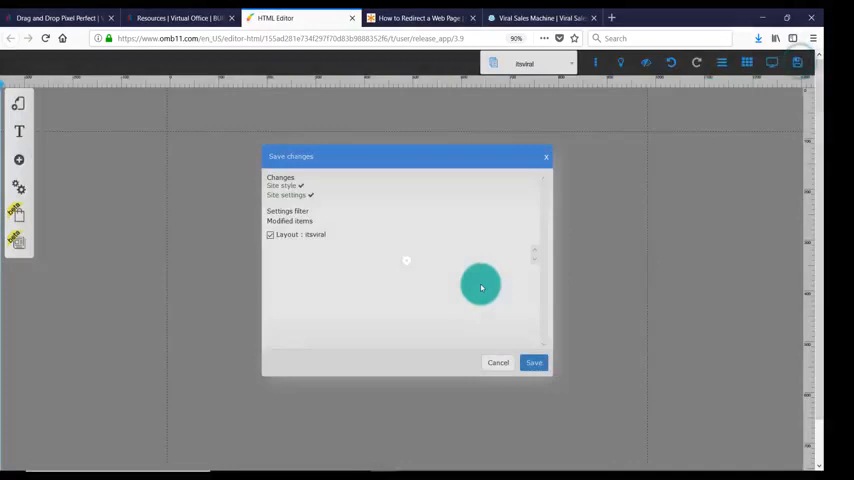
Save the itsviral layout's style and site settings changes in the editor.
click(533, 362)
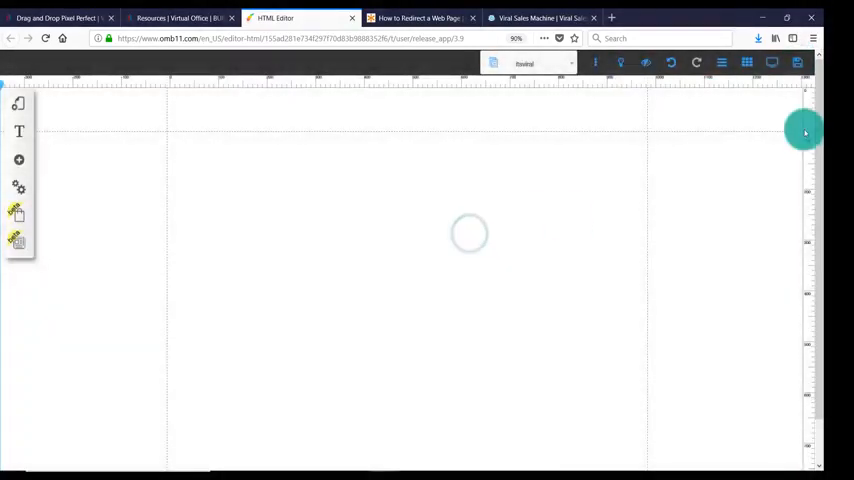
click(825, 39)
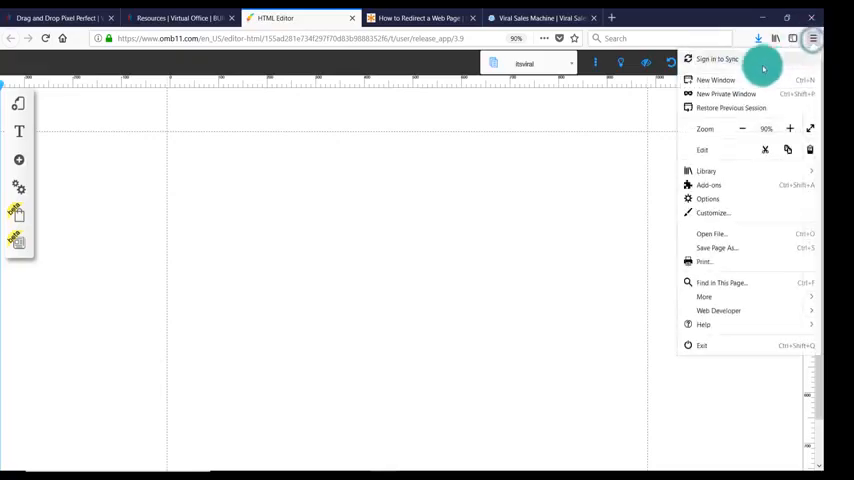
In a new private window, load jeanjaquez.com/itsviral to confirm the redirect.
click(724, 93)
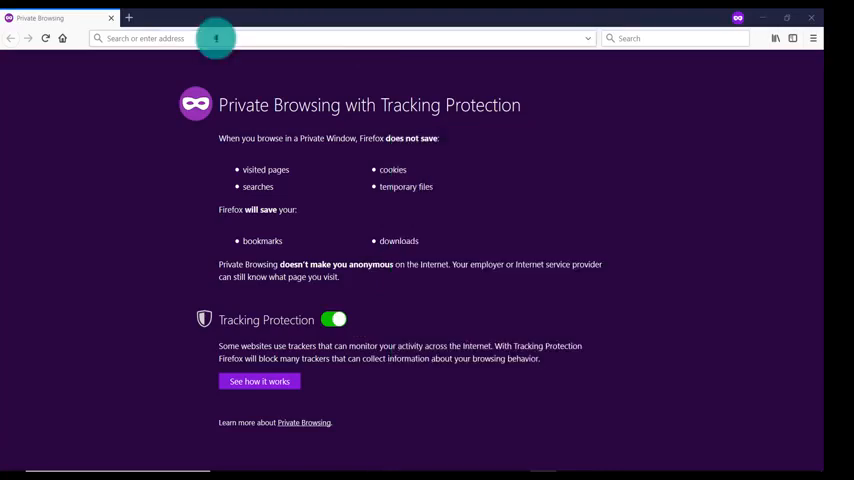
text(https://www.jeanjaquez.com/)
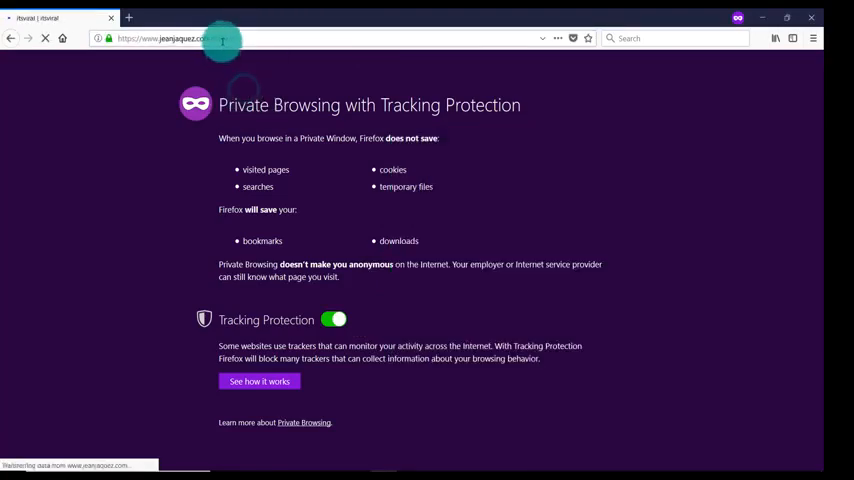
click(220, 38)
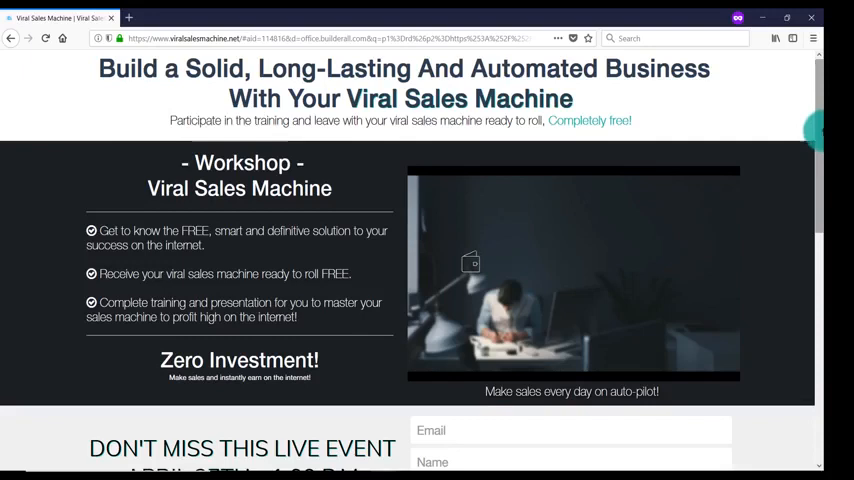
Scroll the workshop page, verify the affiliate id in its URL, and open a blank tab.
scroll(down, 3)
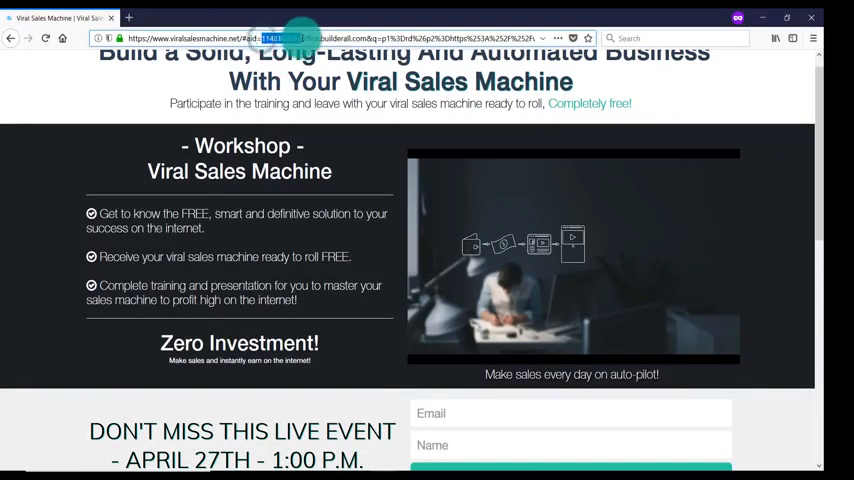
scroll(down, 3)
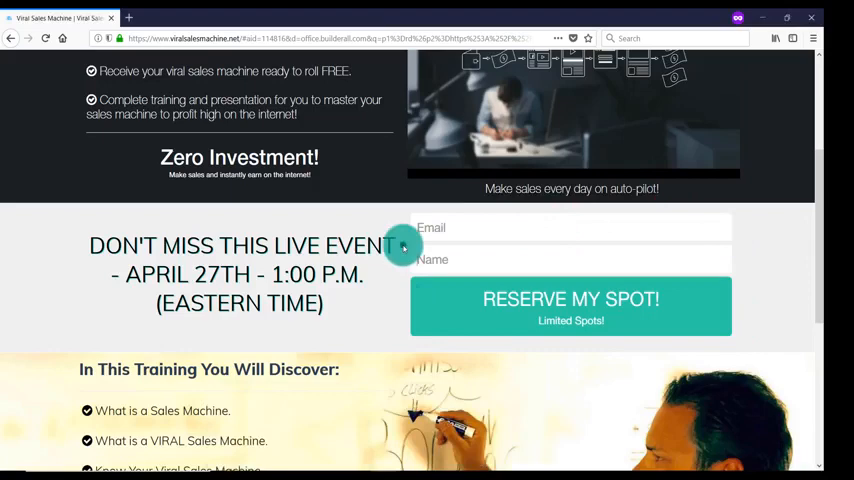
click(300, 18)
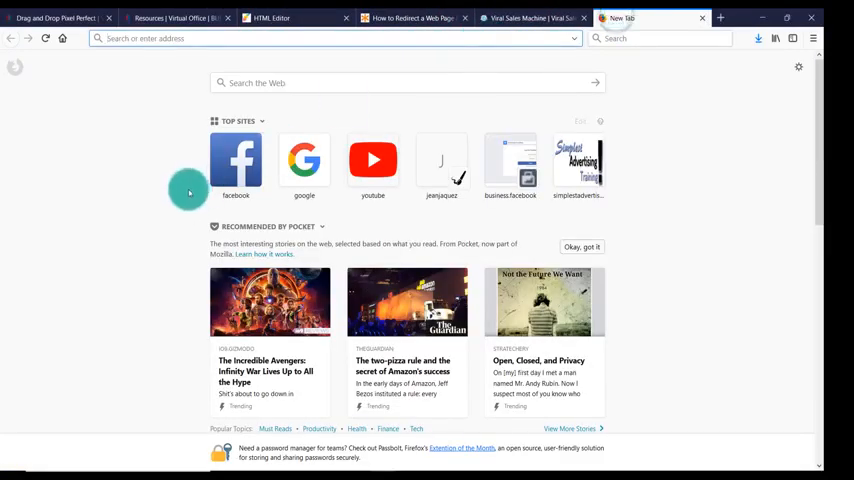
Open Facebook, glance at Messenger, and search people by typing 'leti'.
click(235, 160)
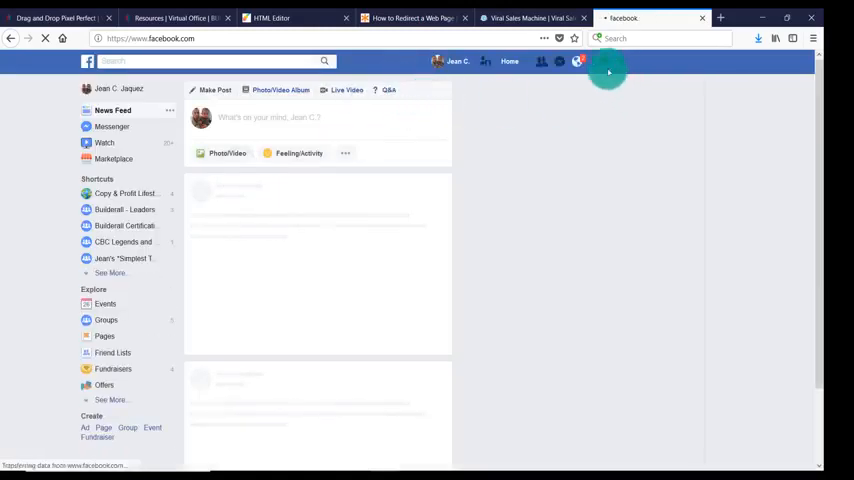
click(544, 62)
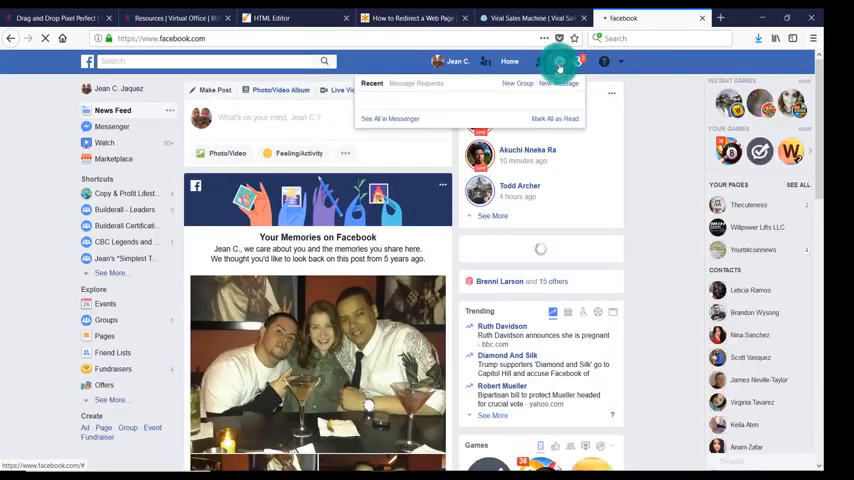
click(589, 62)
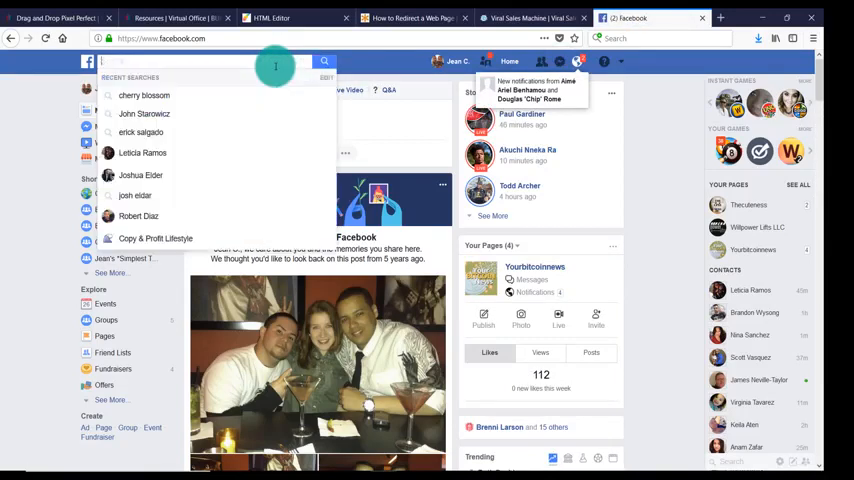
text(leti)
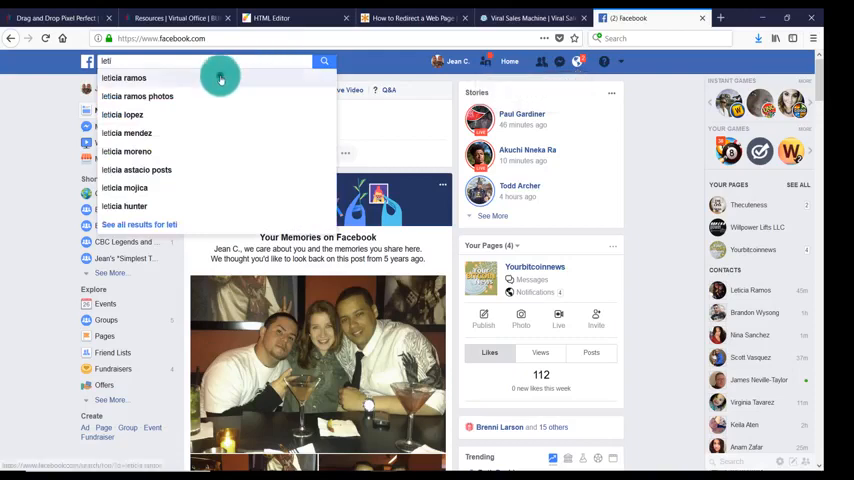